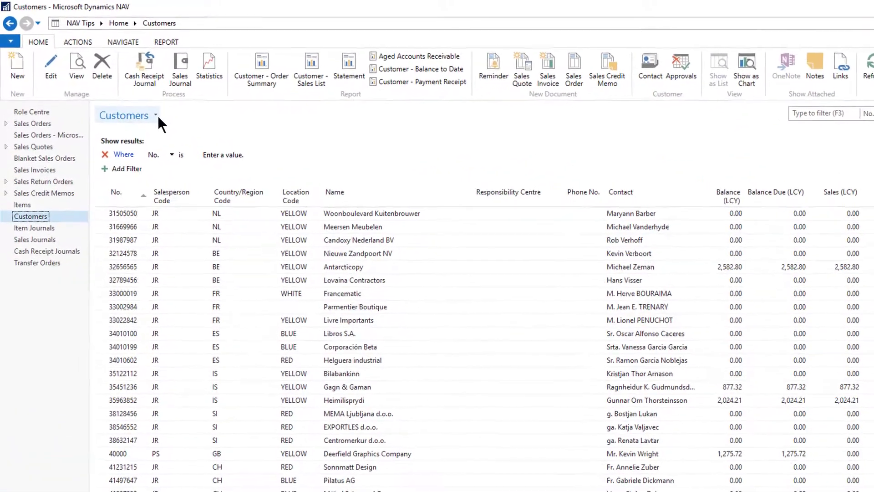
# Save the customer list as a new view named 'DATA EXPORT' and accept the restart
pyautogui.click(161, 116)
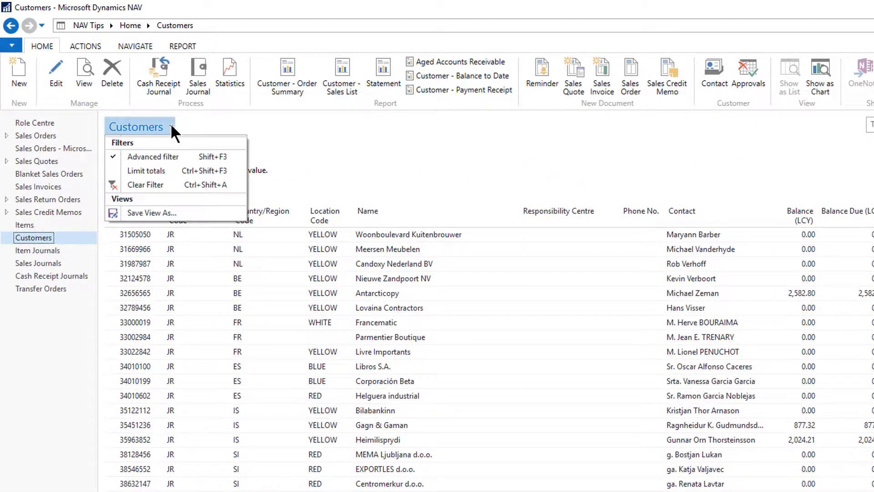
pyautogui.click(151, 212)
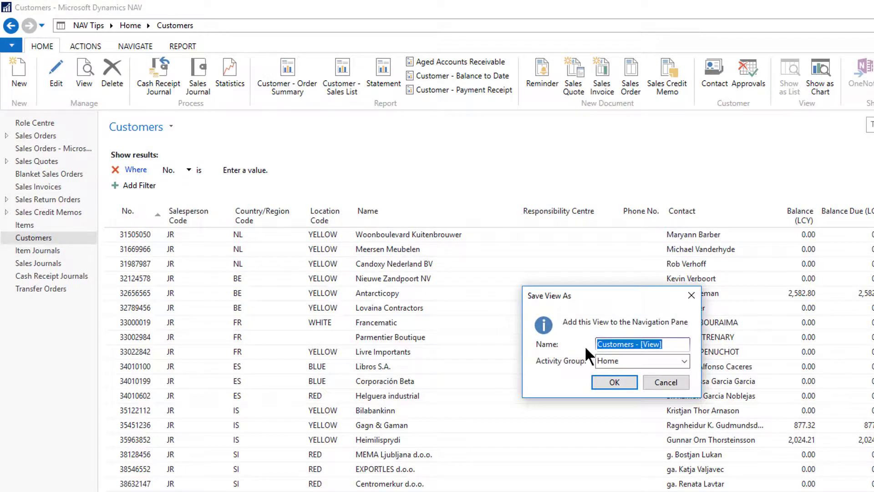
pyautogui.write('DATA')
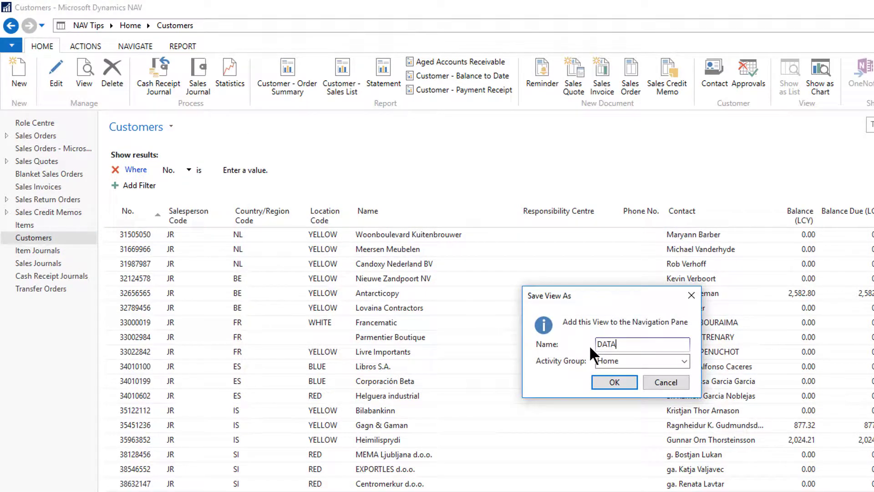
pyautogui.write('EXPORT')
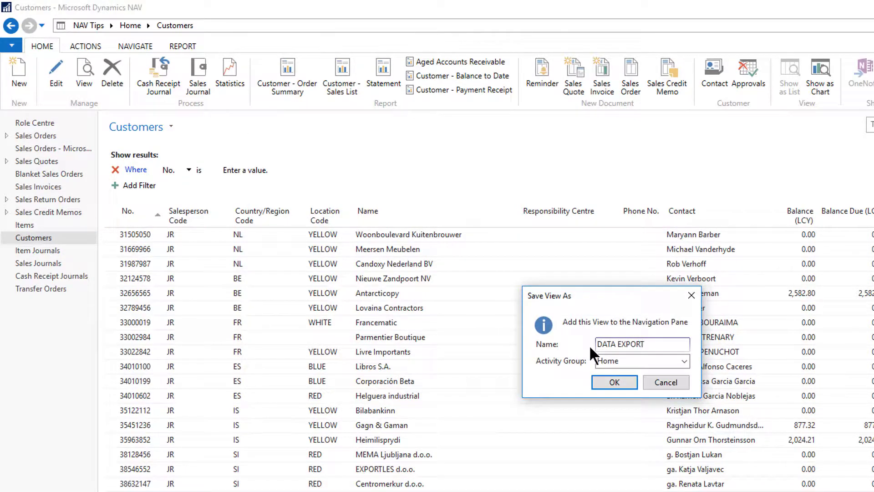
pyautogui.click(613, 382)
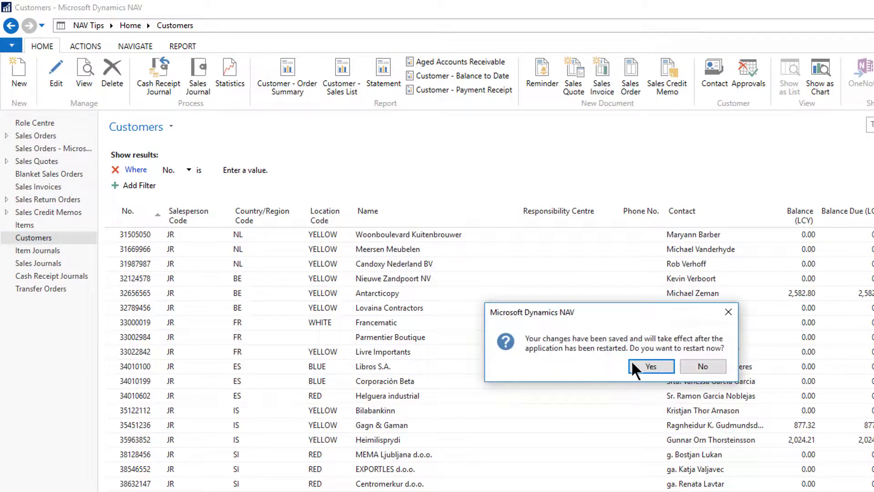
pyautogui.click(650, 366)
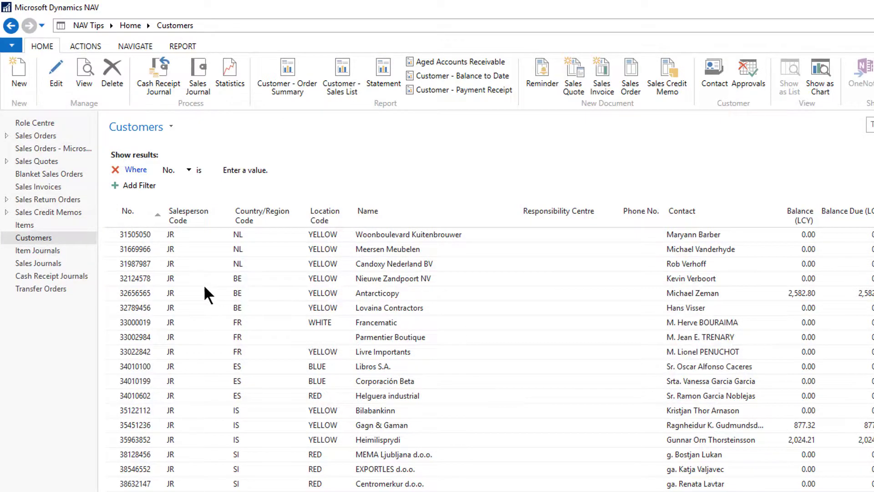
# Expand Customers in the navigation pane and open its DATA EXPORT view
pyautogui.click(33, 238)
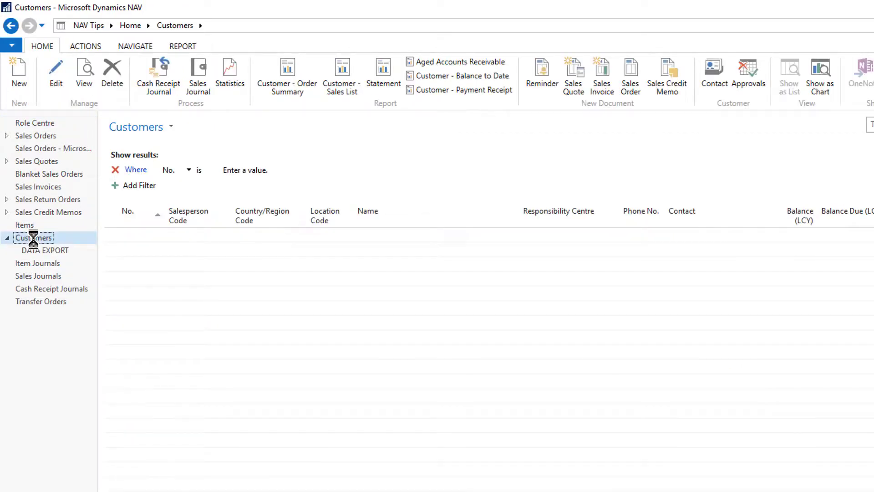
pyautogui.click(33, 237)
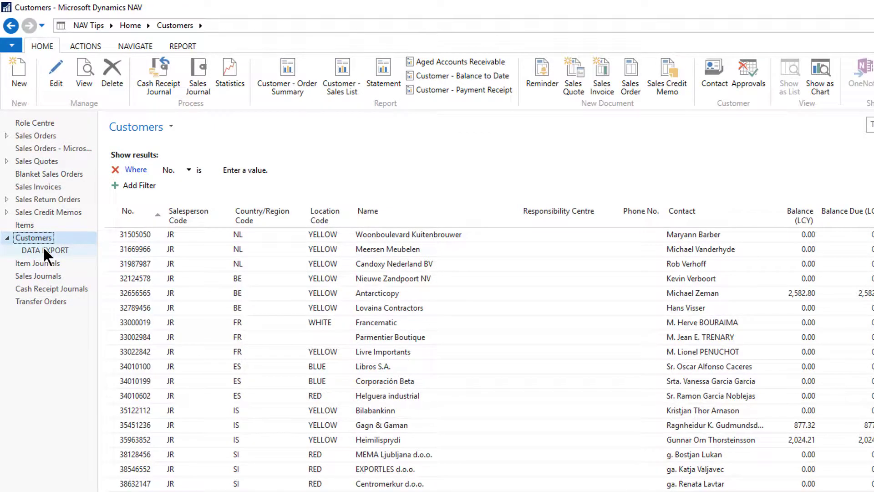
pyautogui.click(44, 250)
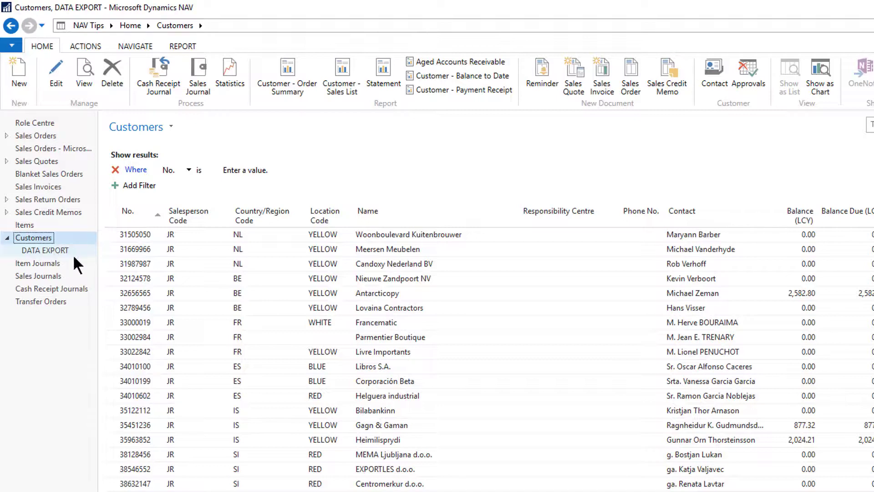
pyautogui.click(45, 250)
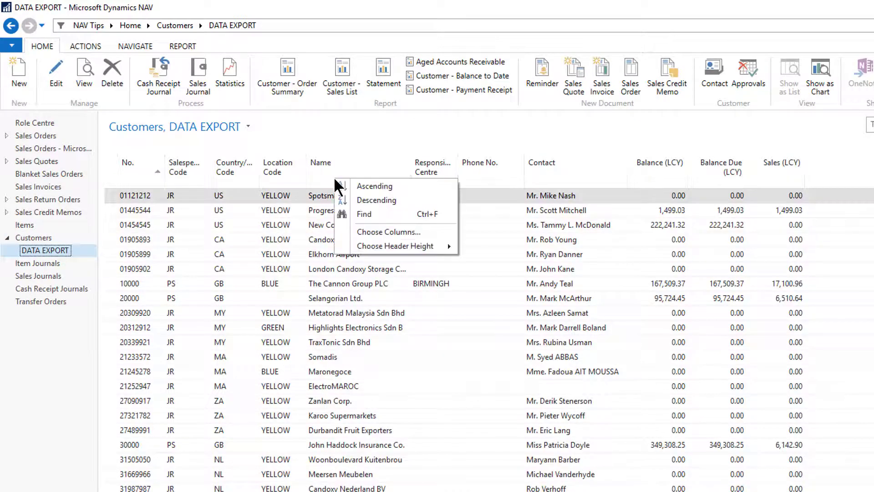
# Remove the Phone No. and Contact columns and move Salesperson Code to the first column
pyautogui.click(387, 232)
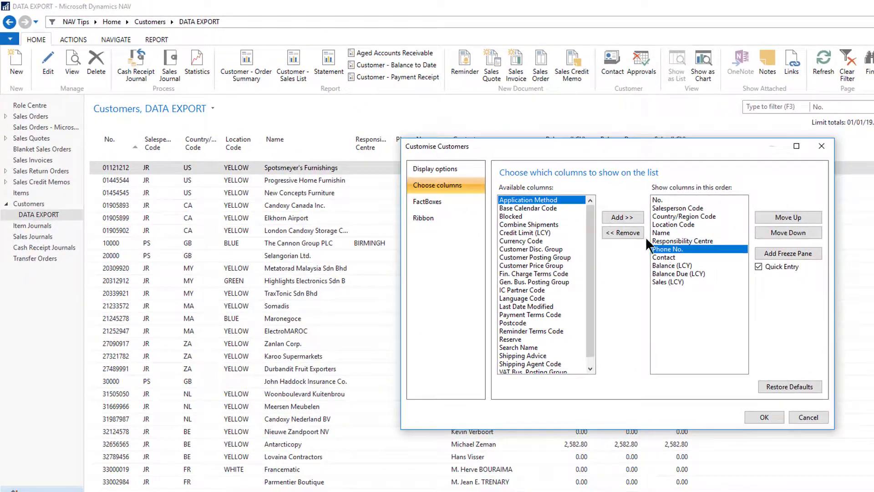
pyautogui.click(622, 232)
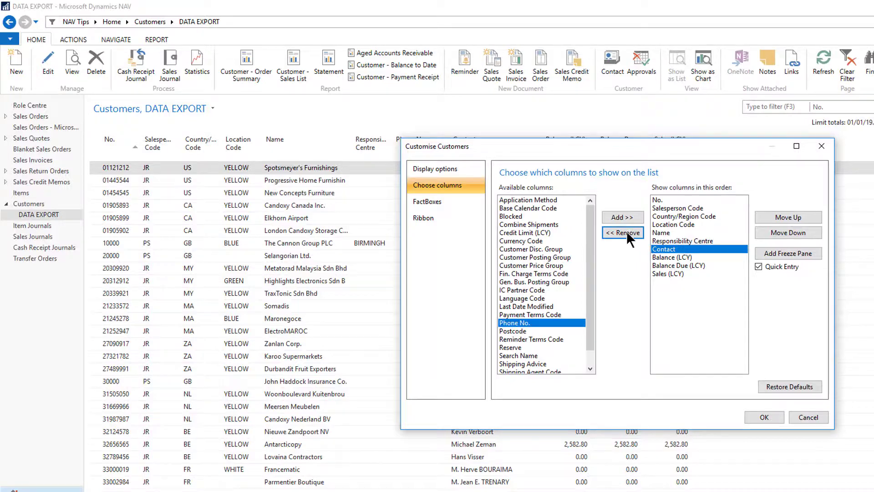
pyautogui.click(623, 233)
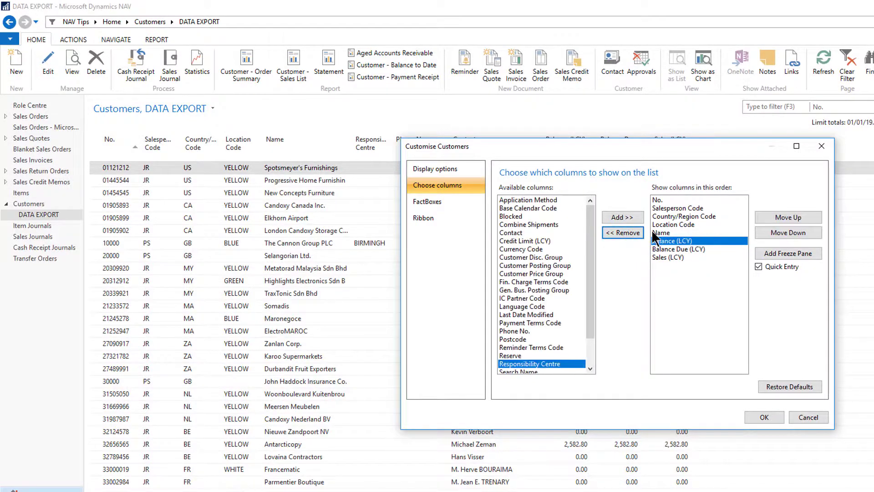
pyautogui.click(678, 208)
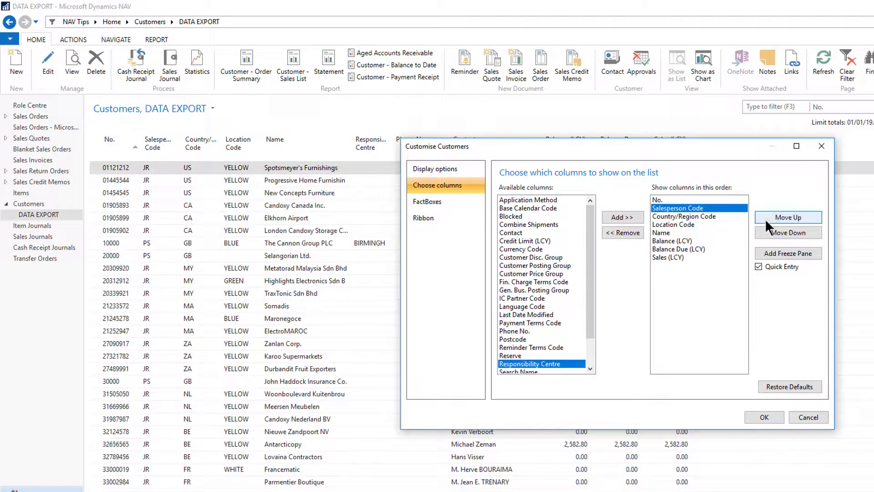
pyautogui.click(787, 217)
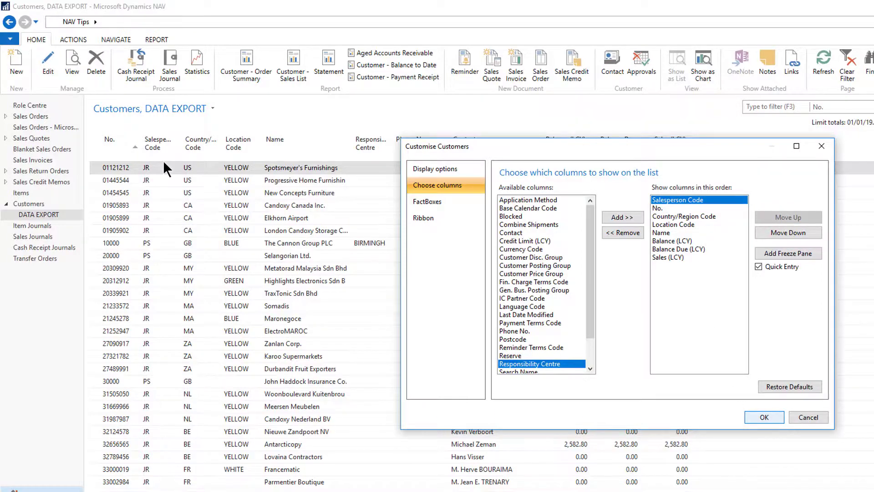
pyautogui.click(762, 417)
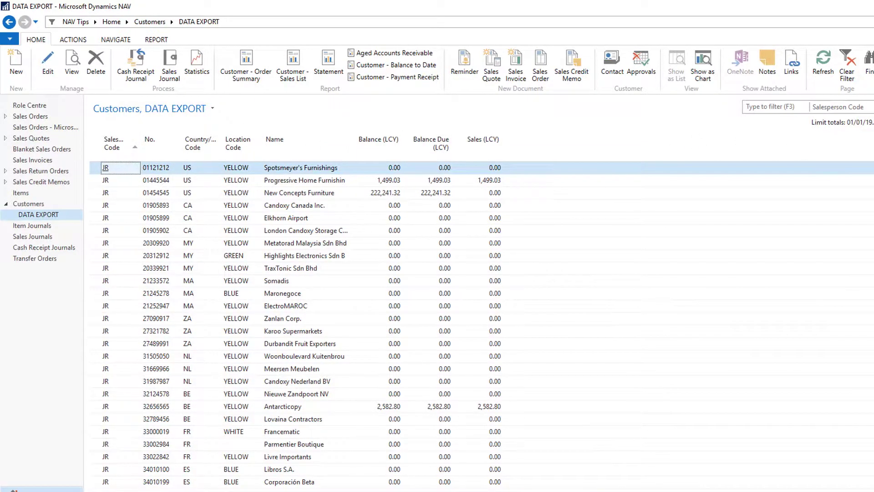
# Filter the list on Balance Due (LCY) <>0 and save the DATA EXPORT view
pyautogui.click(863, 107)
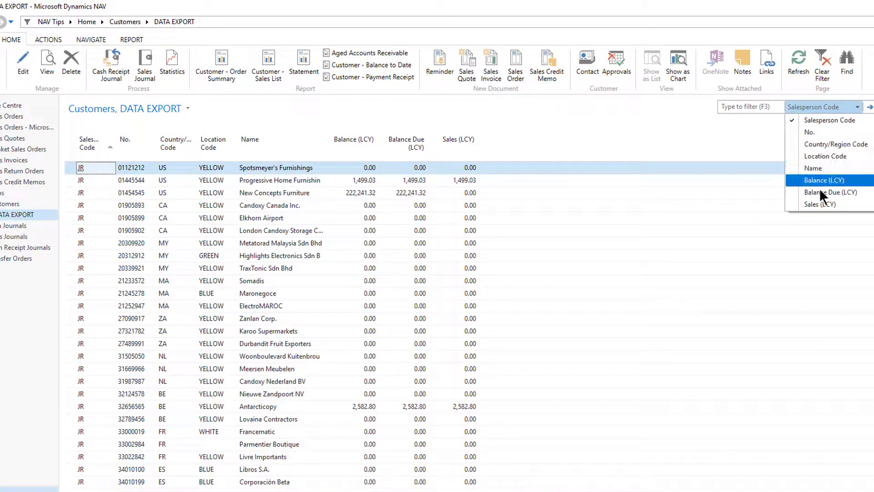
pyautogui.click(830, 192)
pyautogui.write('>')
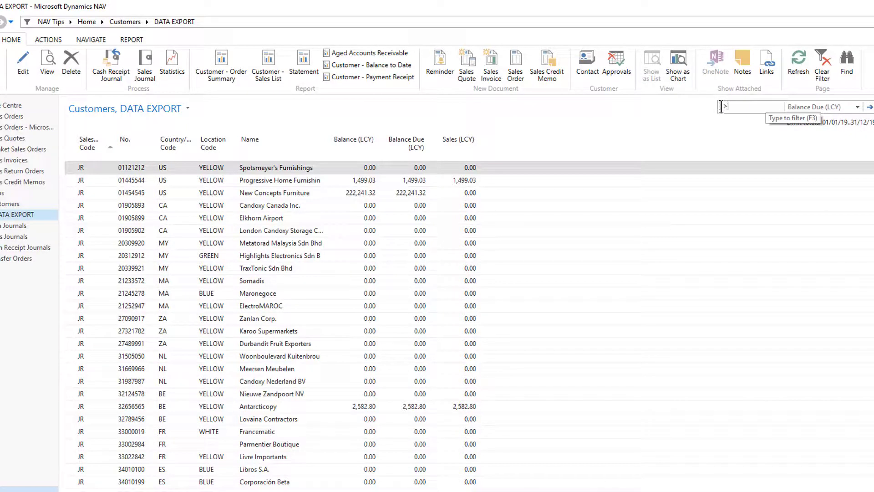
pyautogui.click(188, 108)
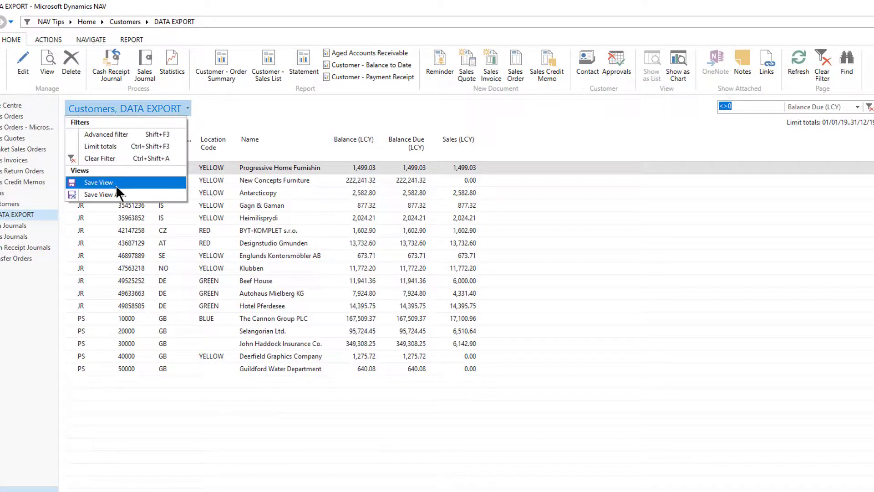
pyautogui.click(97, 182)
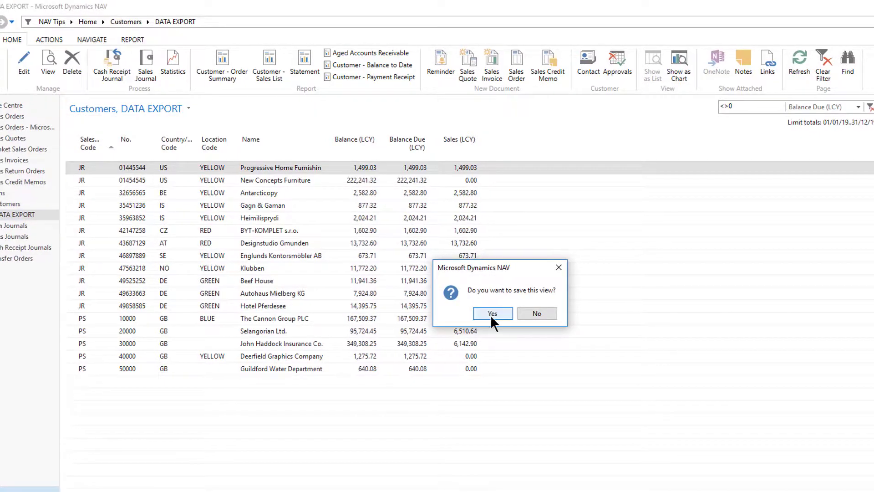
pyautogui.click(491, 312)
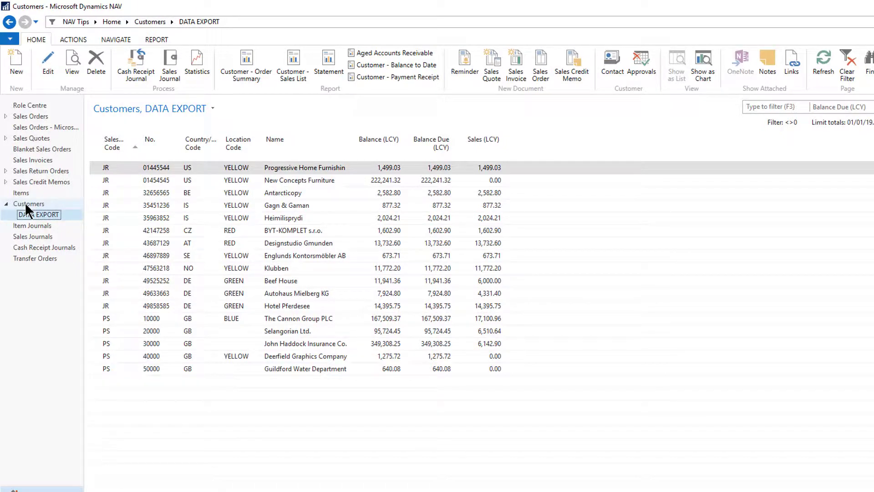
# Return to the full Customers list, then select DATA EXPORT beneath it
pyautogui.click(28, 203)
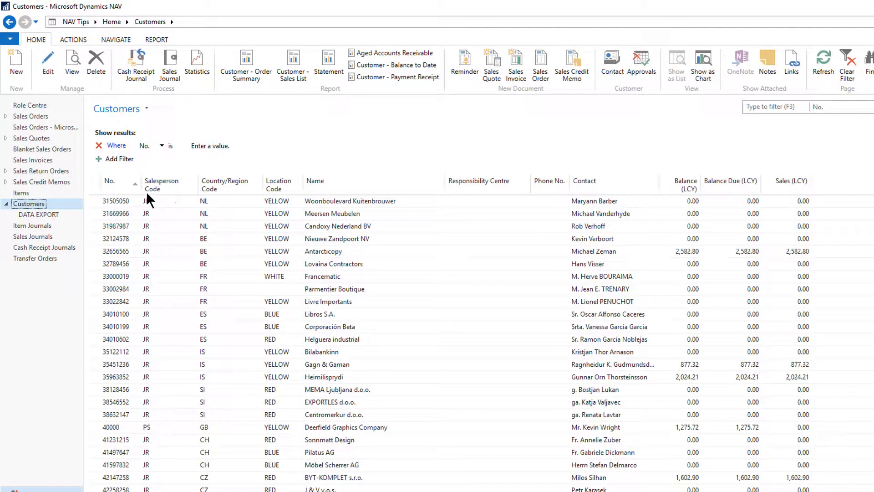
pyautogui.moveTo(117, 184)
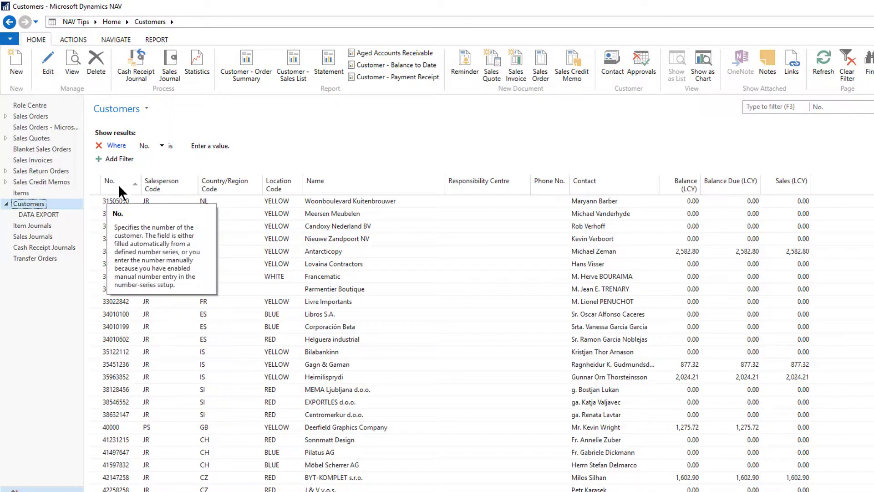
pyautogui.click(39, 214)
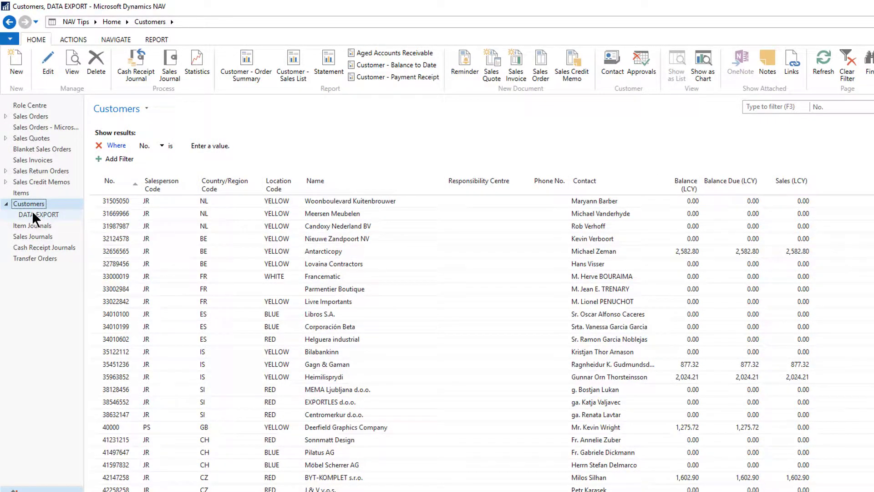
pyautogui.click(38, 214)
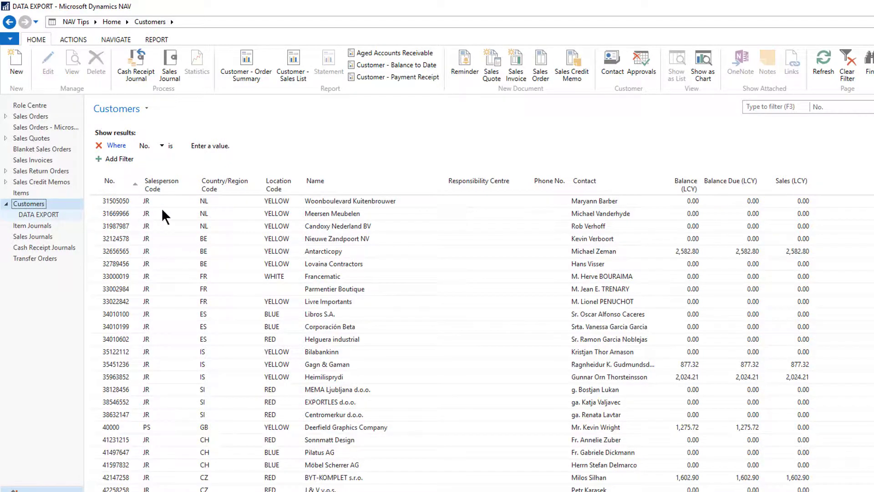
# Reopen the DATA EXPORT view with its trimmed columns and Balance Due filter
pyautogui.click(38, 214)
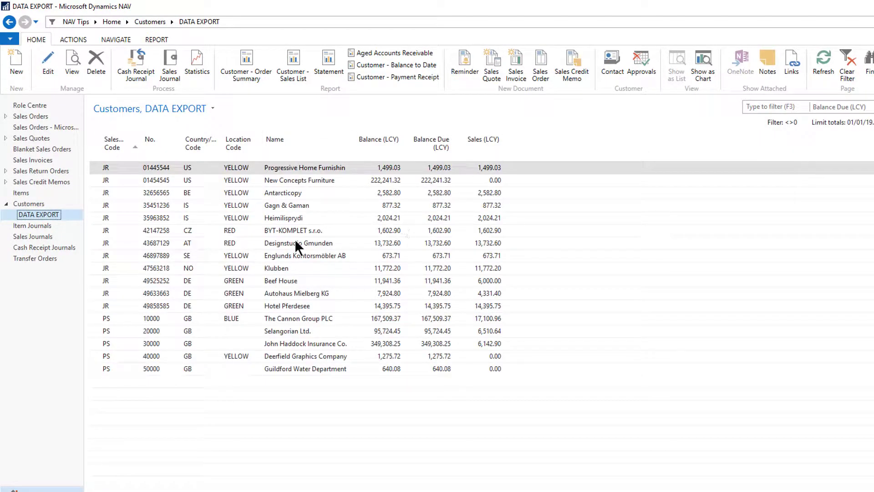
pyautogui.moveTo(125, 370)
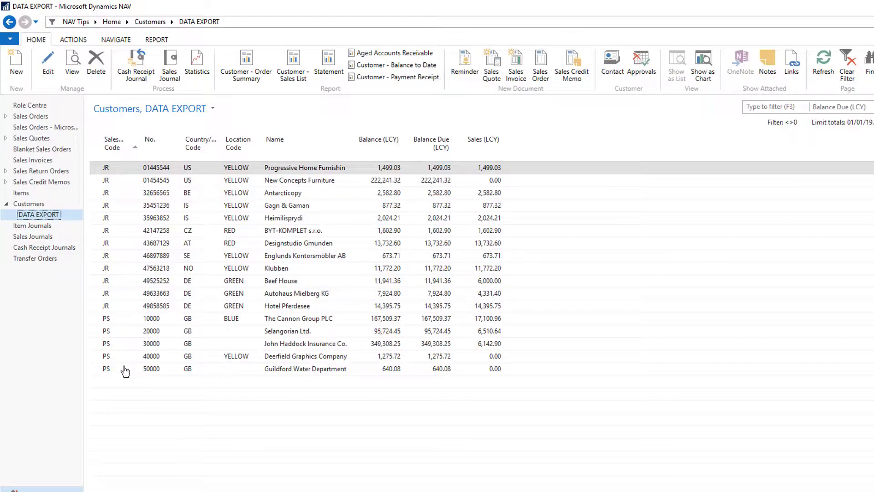